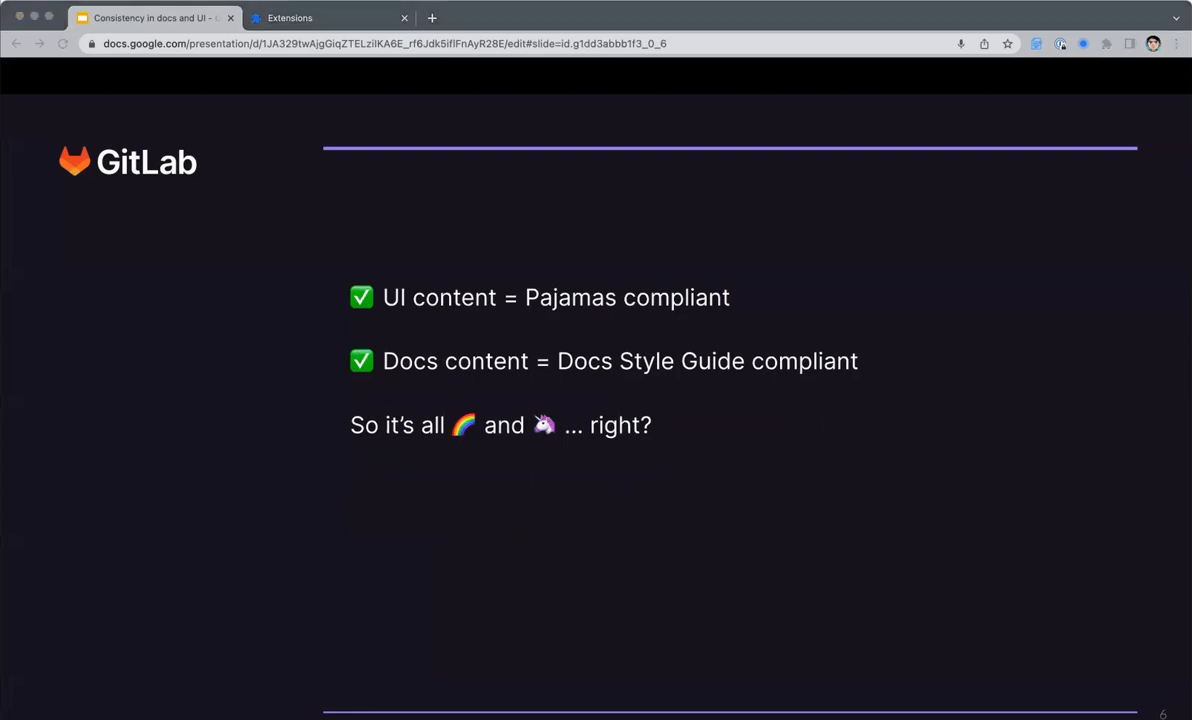
{"action": "mouse_move", "coordinate": [1024, 25]}
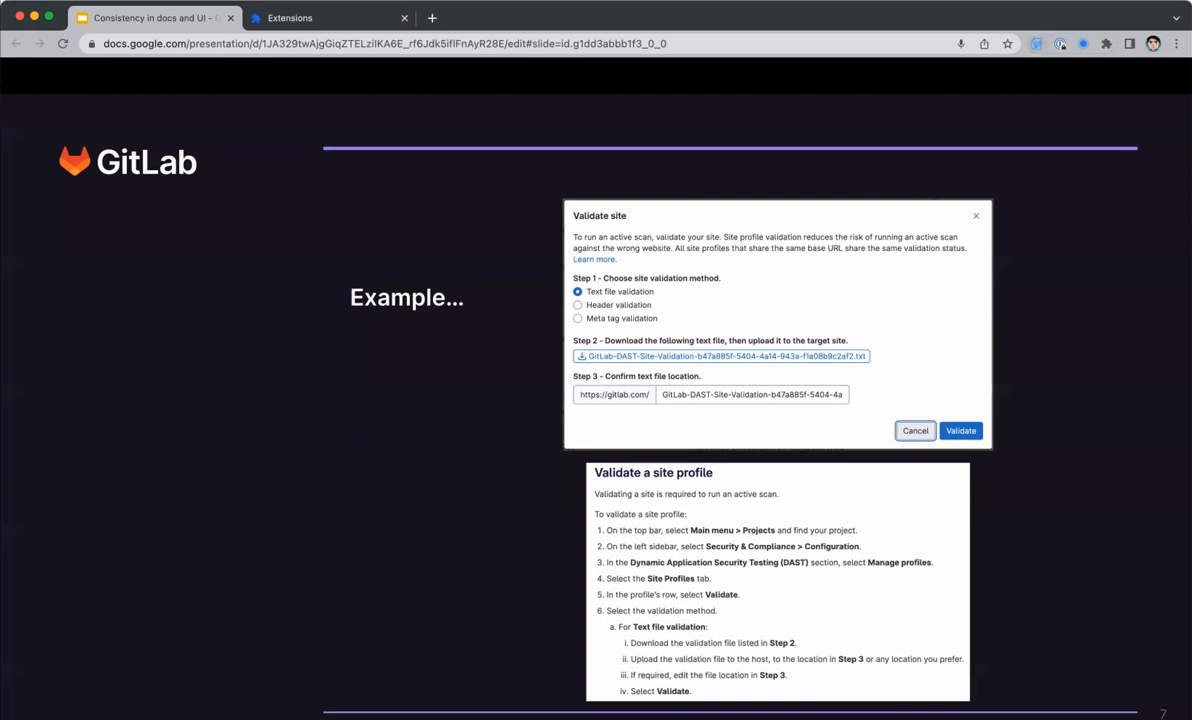
{"action": "mouse_move", "coordinate": [1117, 60]}
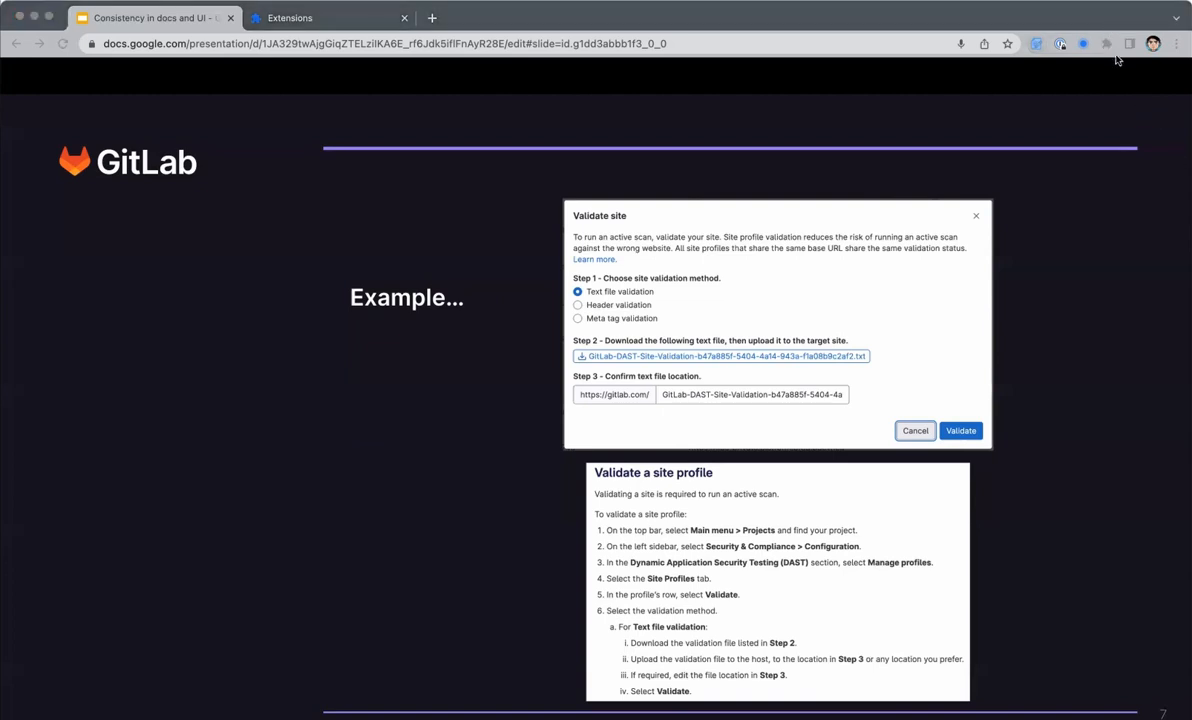
Advance the slideshow to slide 7, the Validate site dialog and documentation example
{"action": "key", "text": "Right"}
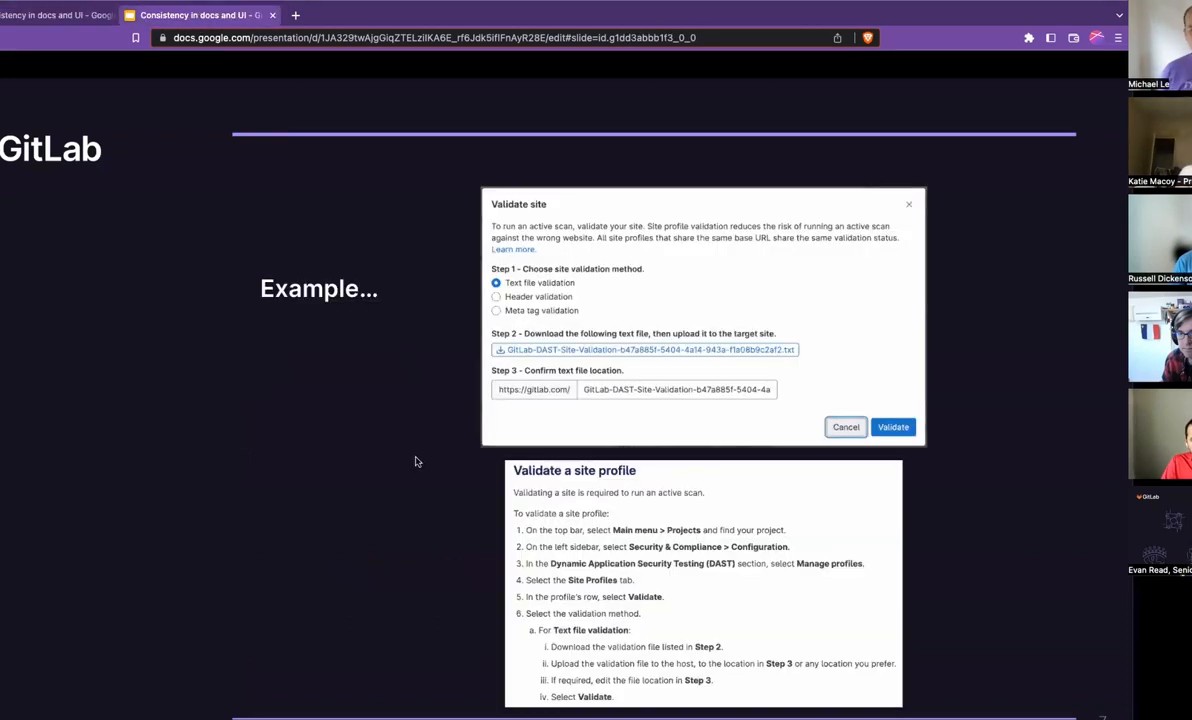
{"action": "mouse_move", "coordinate": [268, 593]}
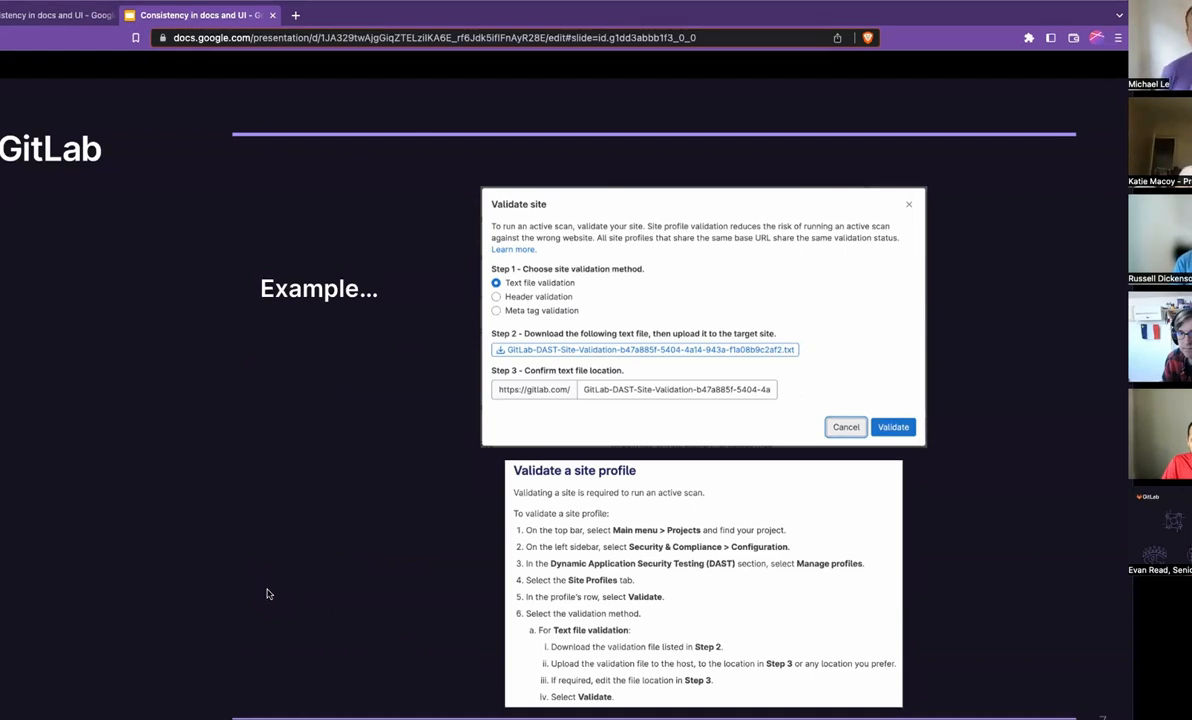
{"action": "mouse_move", "coordinate": [362, 613]}
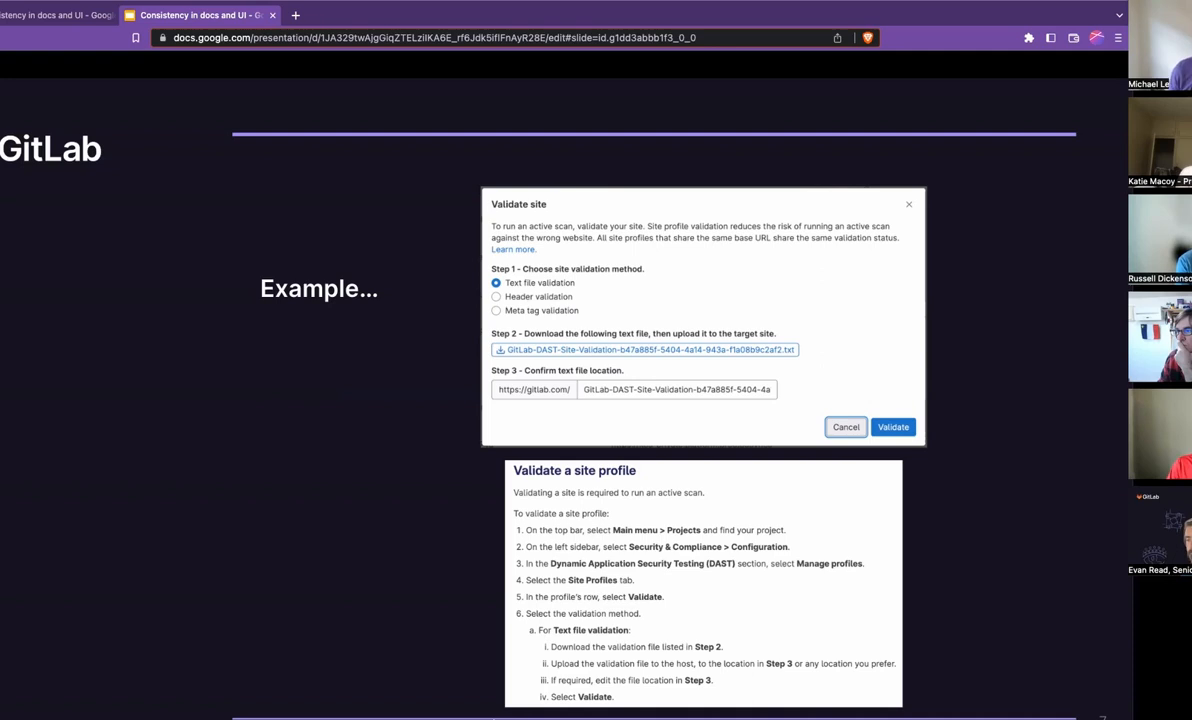
{"action": "mouse_move", "coordinate": [624, 325]}
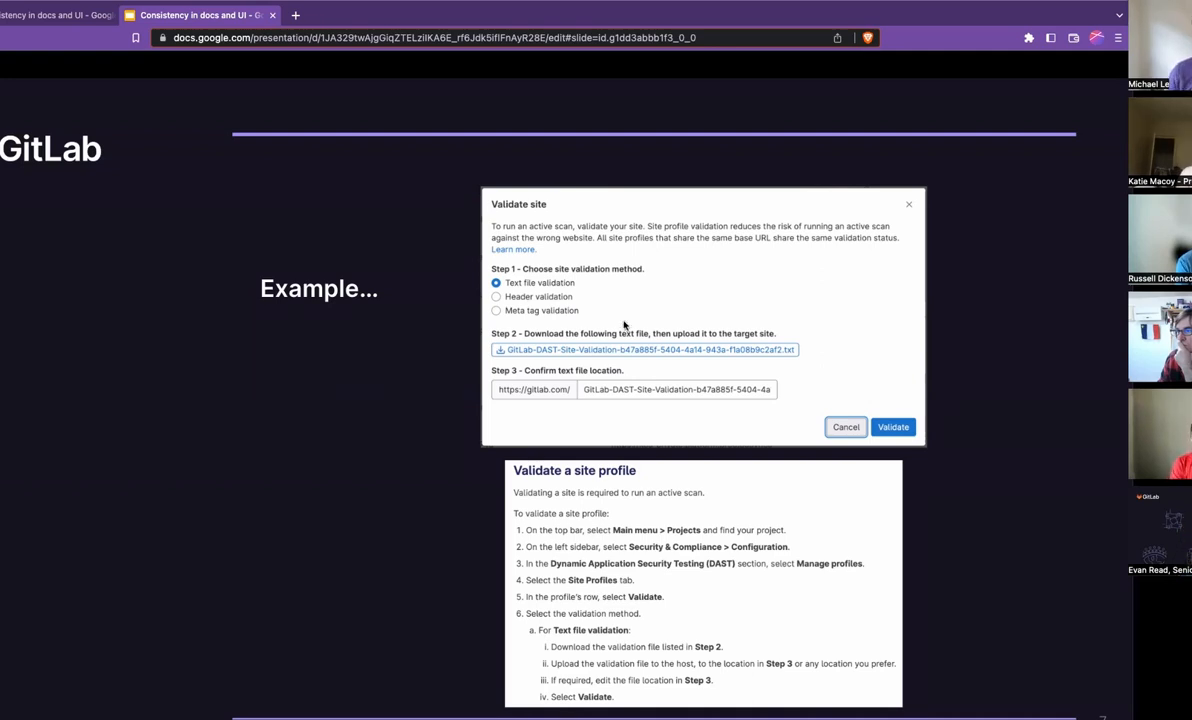
{"action": "mouse_move", "coordinate": [520, 216]}
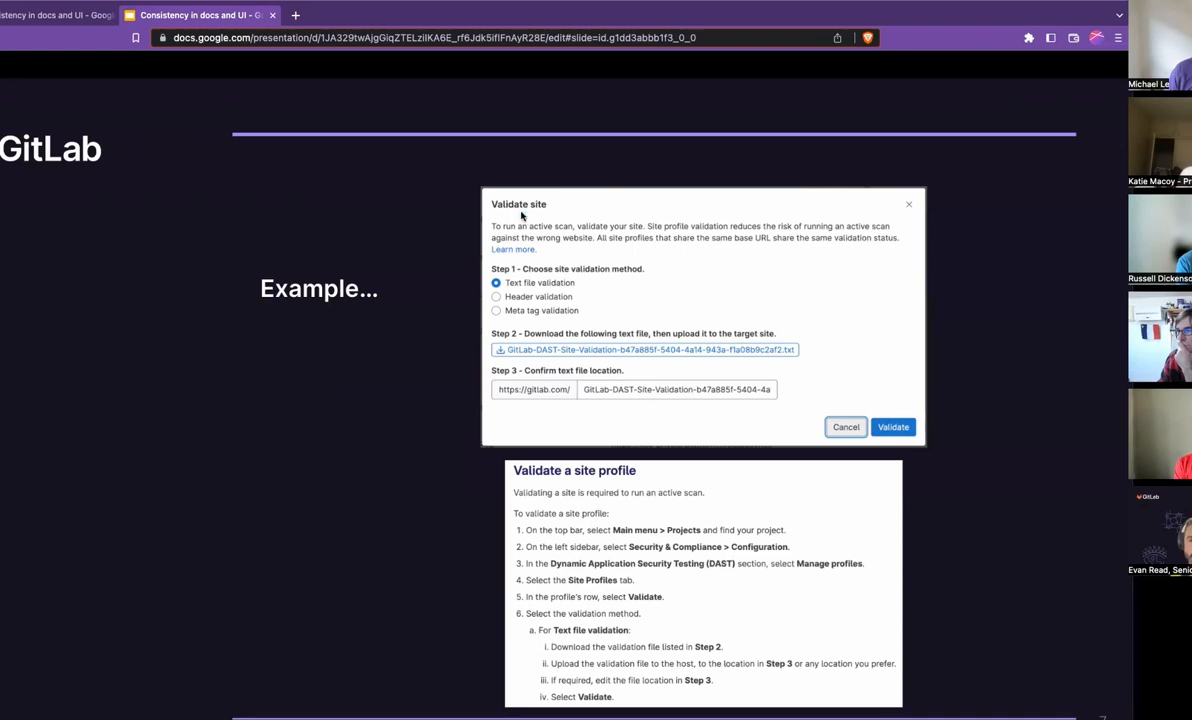
{"action": "mouse_move", "coordinate": [562, 420]}
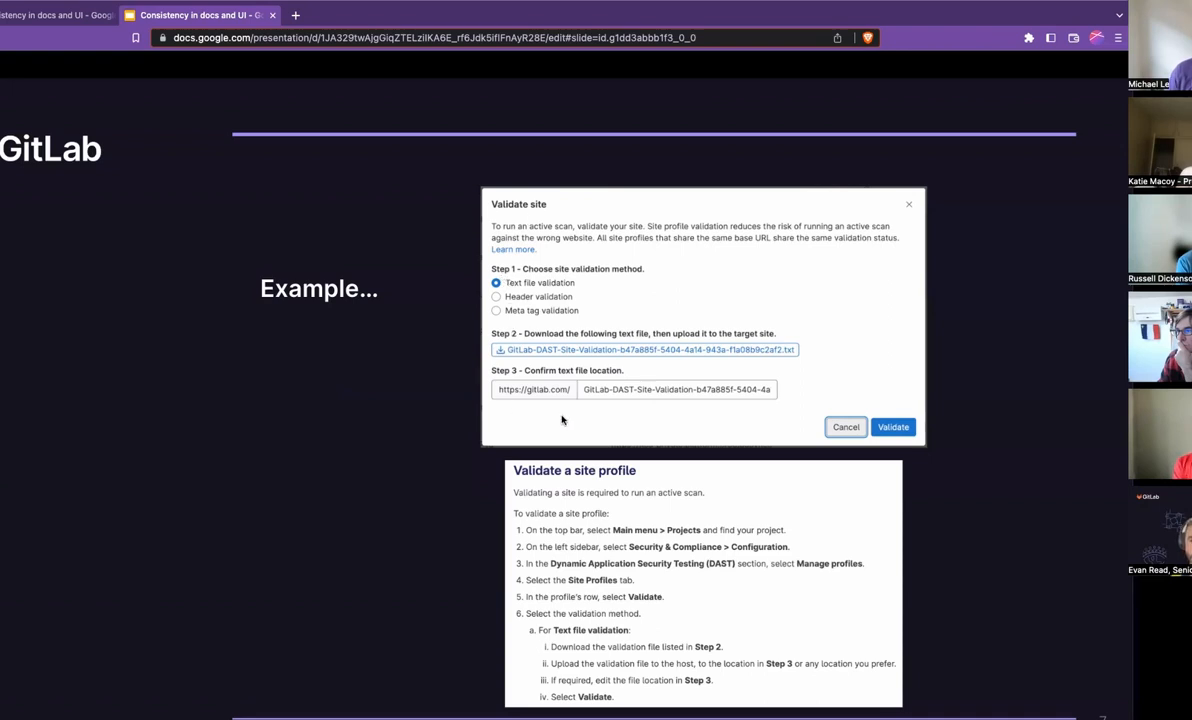
{"action": "mouse_move", "coordinate": [706, 519]}
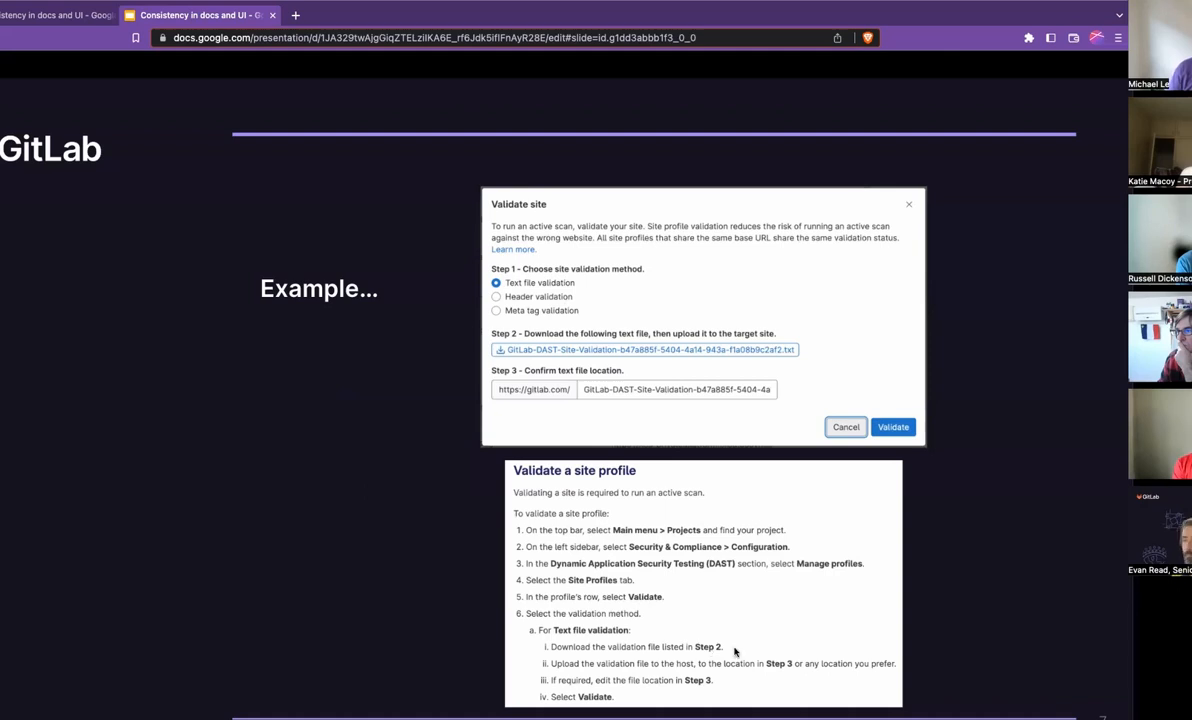
{"action": "mouse_move", "coordinate": [700, 630]}
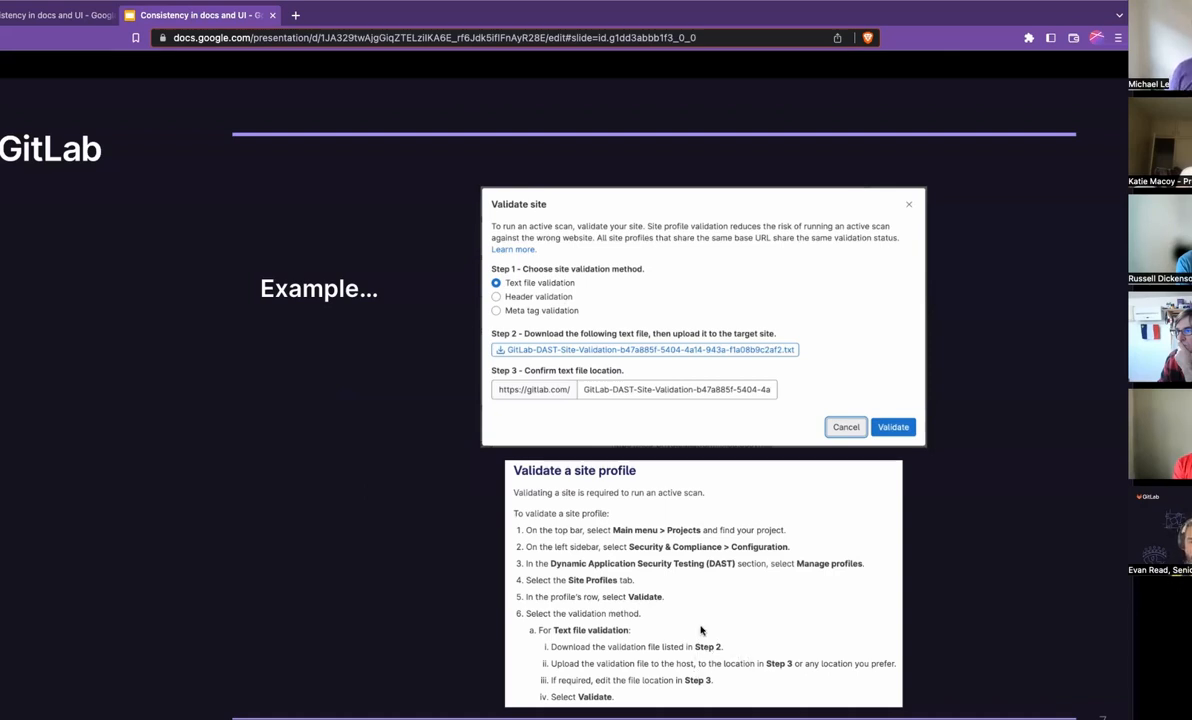
{"action": "mouse_move", "coordinate": [716, 656]}
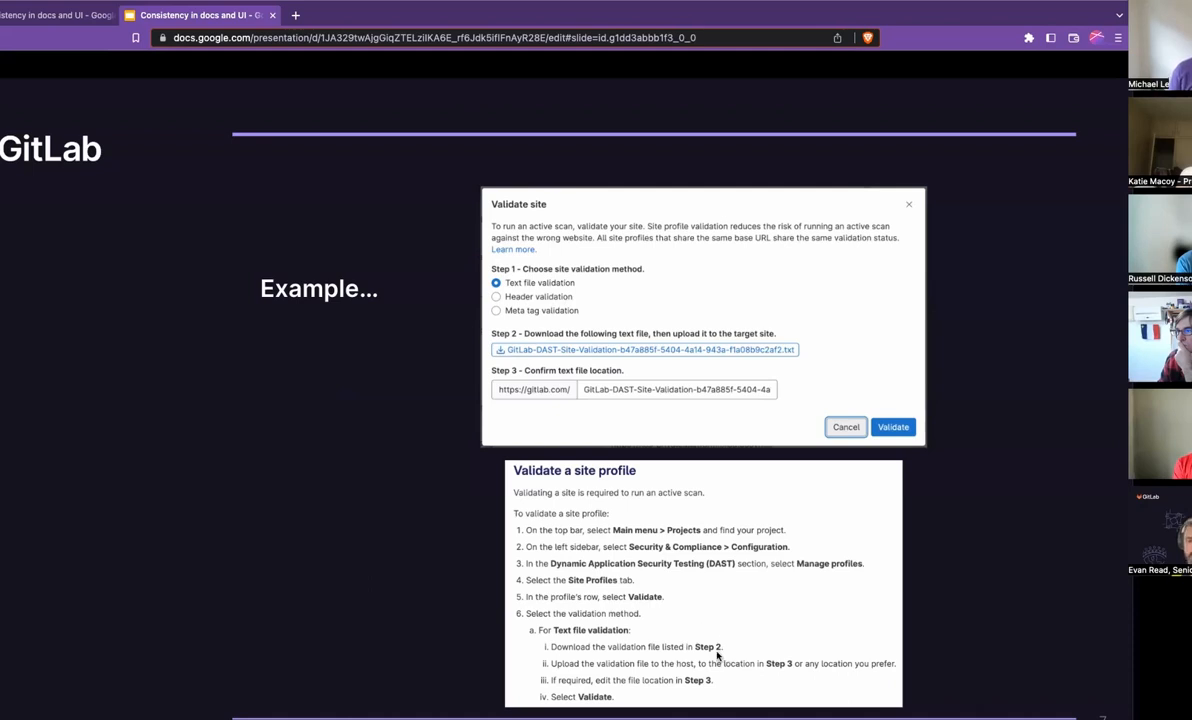
{"action": "mouse_move", "coordinate": [523, 513]}
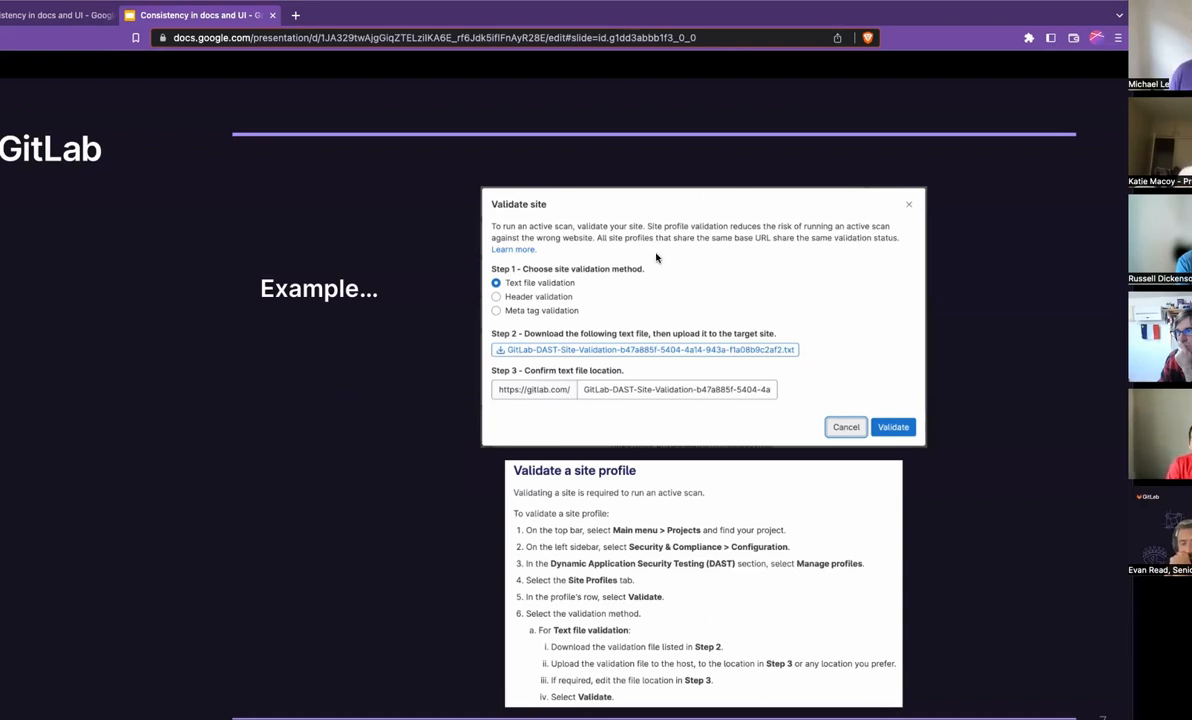
{"action": "mouse_move", "coordinate": [654, 318]}
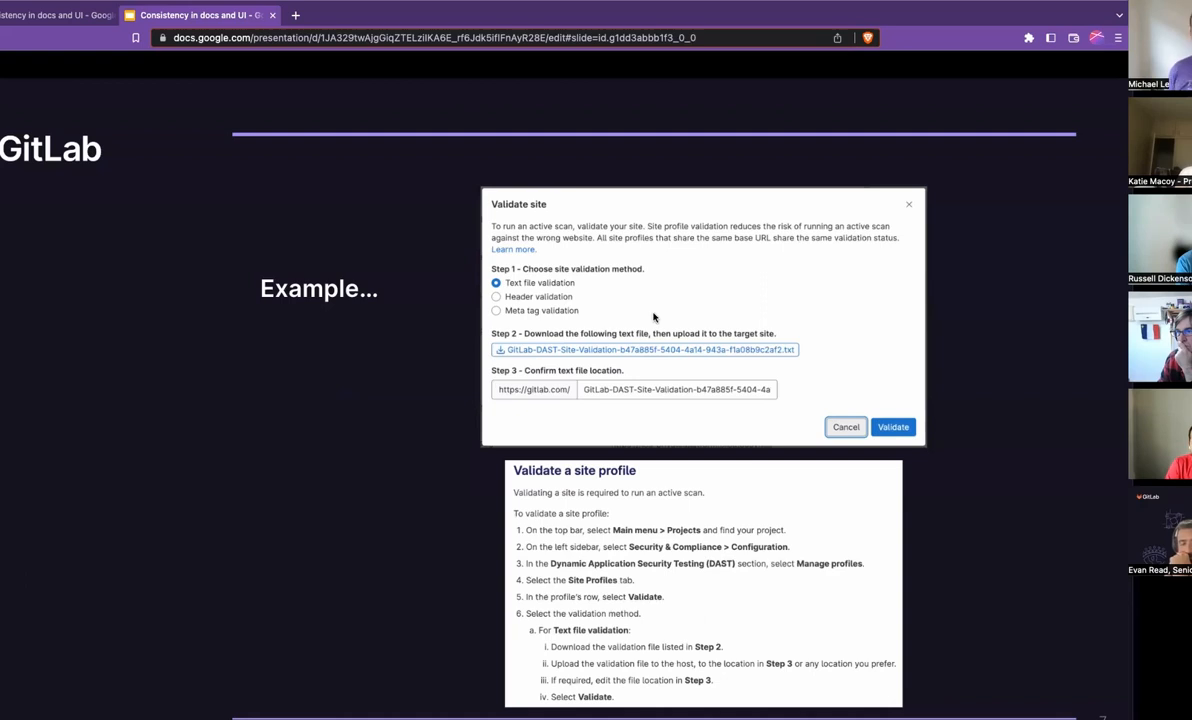